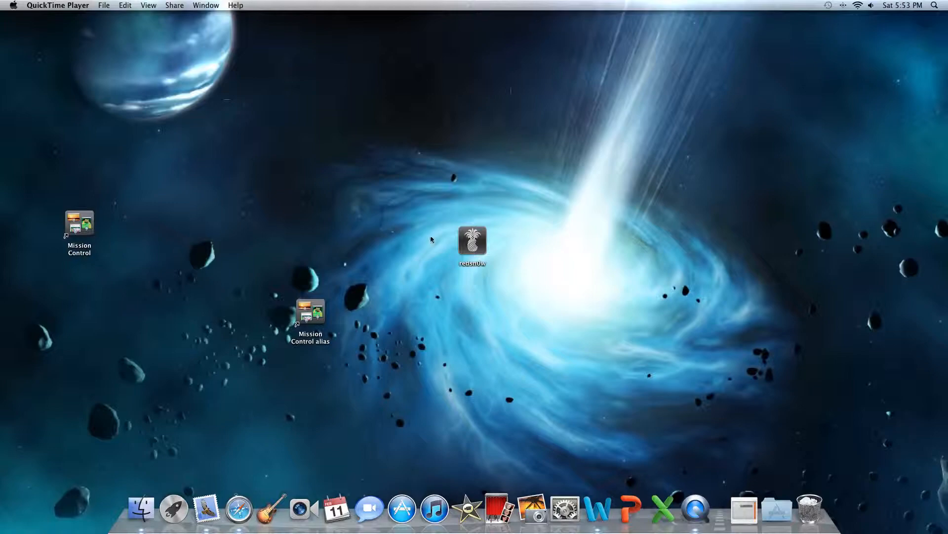
mouse_move(401, 177)
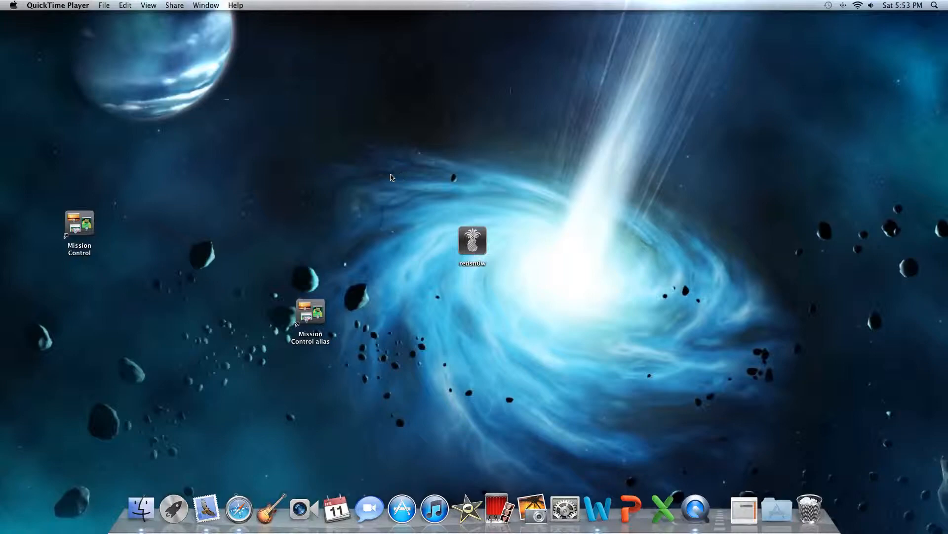
mouse_move(376, 222)
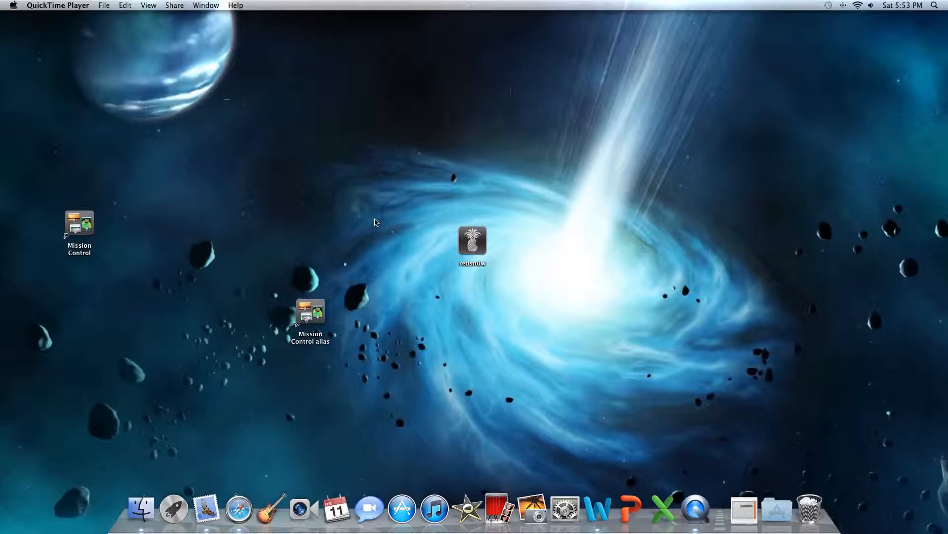
mouse_move(238, 507)
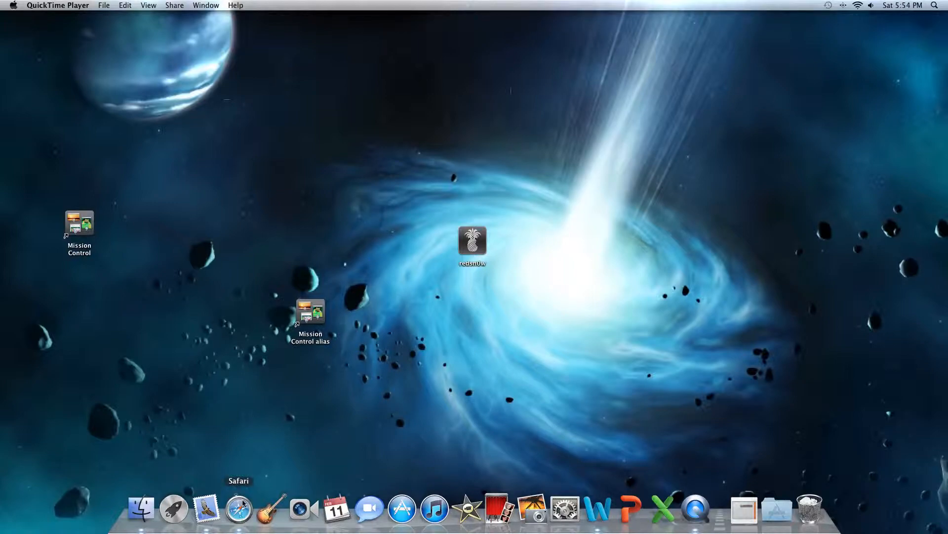
Step: Launch Safari from the Dock and go to greenpois0n.com via the address bar
left_click(238, 508)
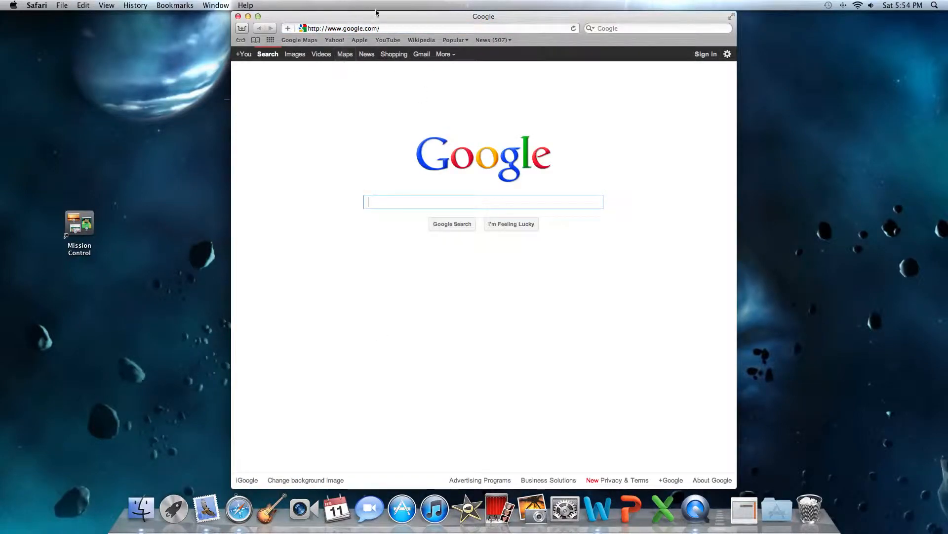
left_click(424, 27)
type("reenpois0n")
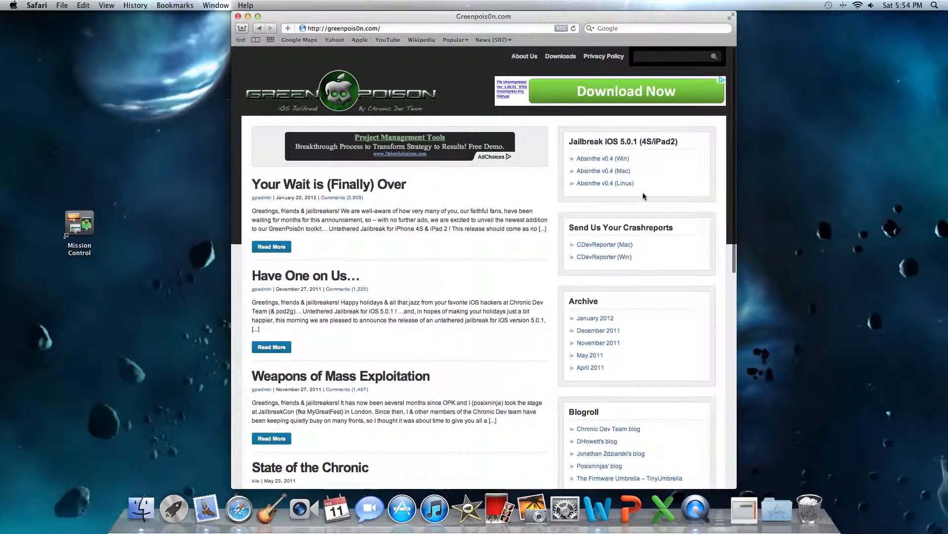
mouse_move(719, 155)
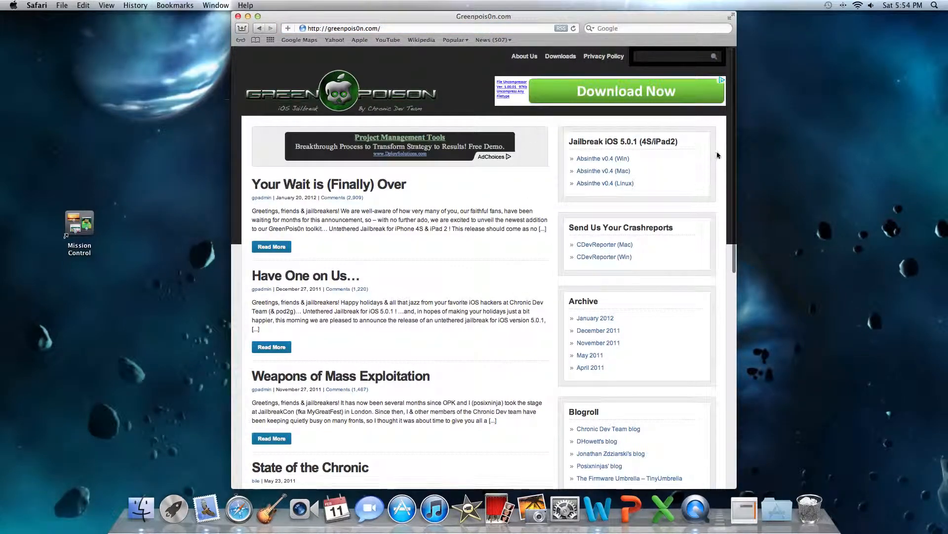
mouse_move(503, 179)
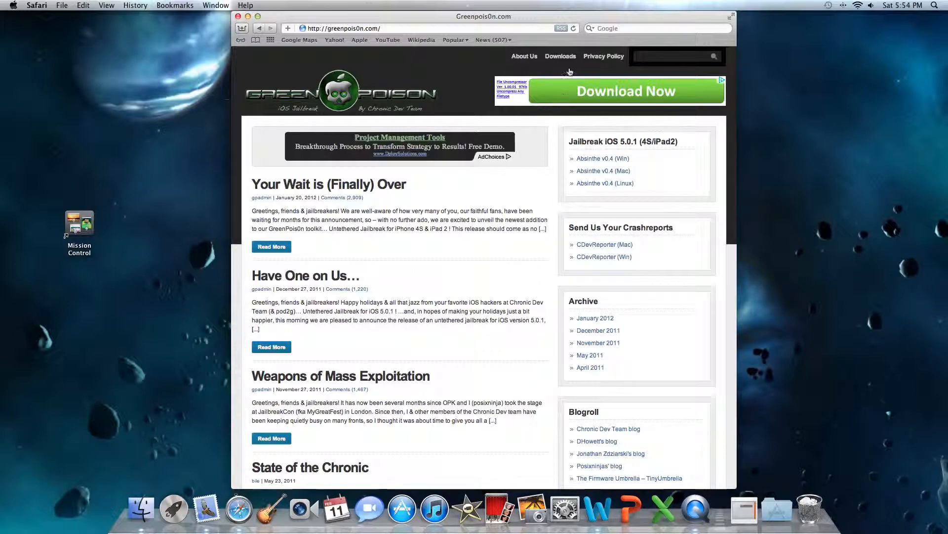
Step: Go to the Downloads page and scroll through the iOS 5.0.1, 4.2.1, 4.1 downloads and quick guide
left_click(559, 56)
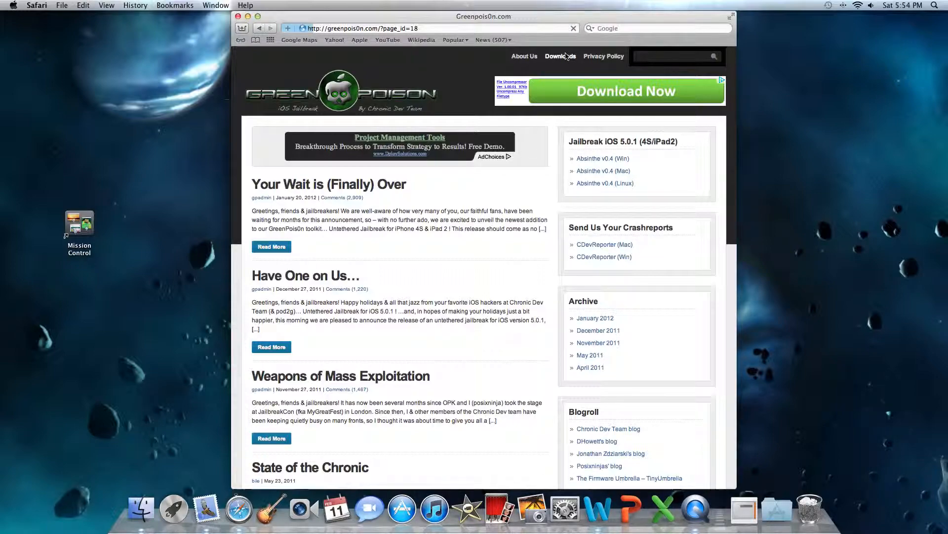
left_click(561, 56)
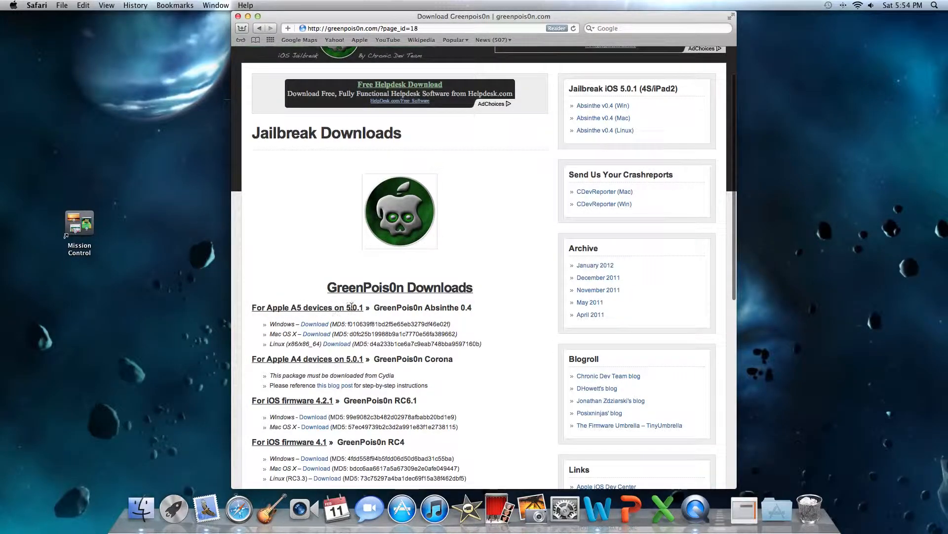
scroll("down", 3)
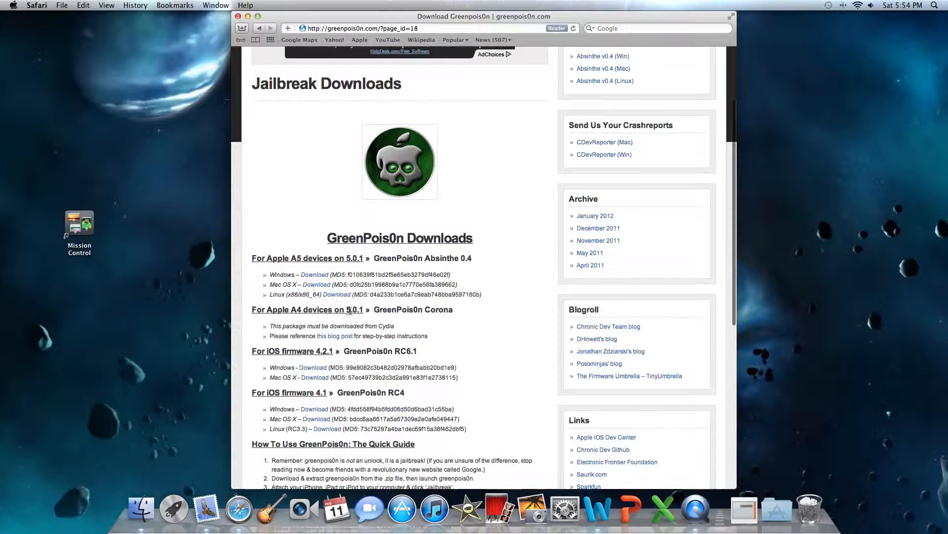
scroll("down", 3)
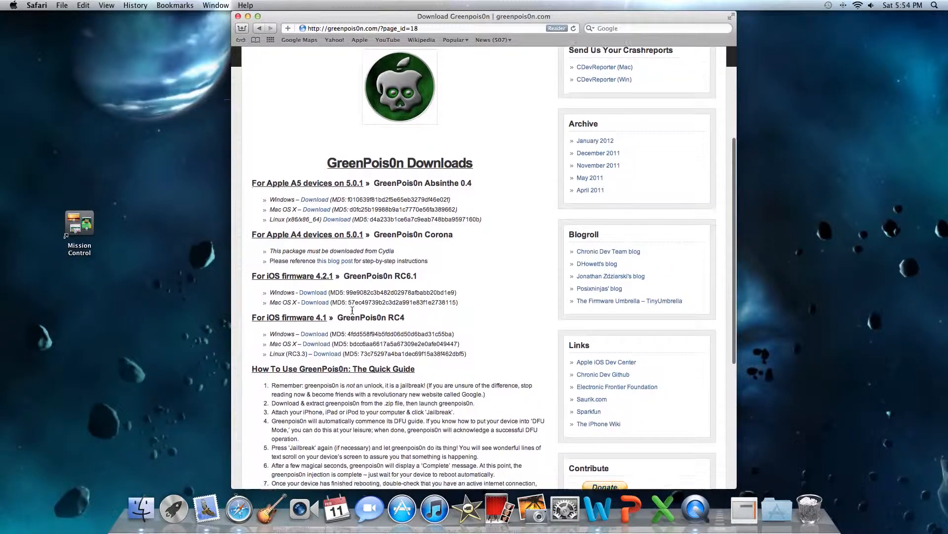
scroll("down", 3)
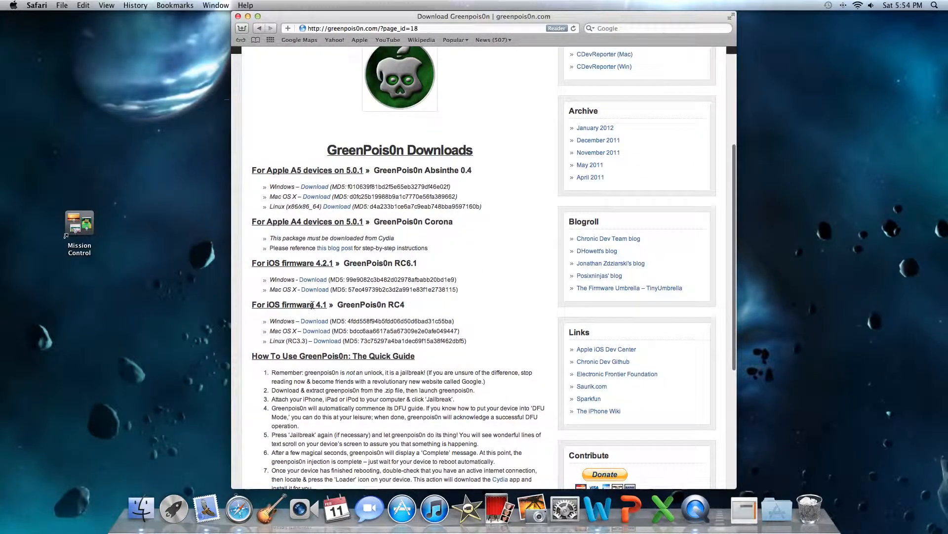
scroll("down", 3)
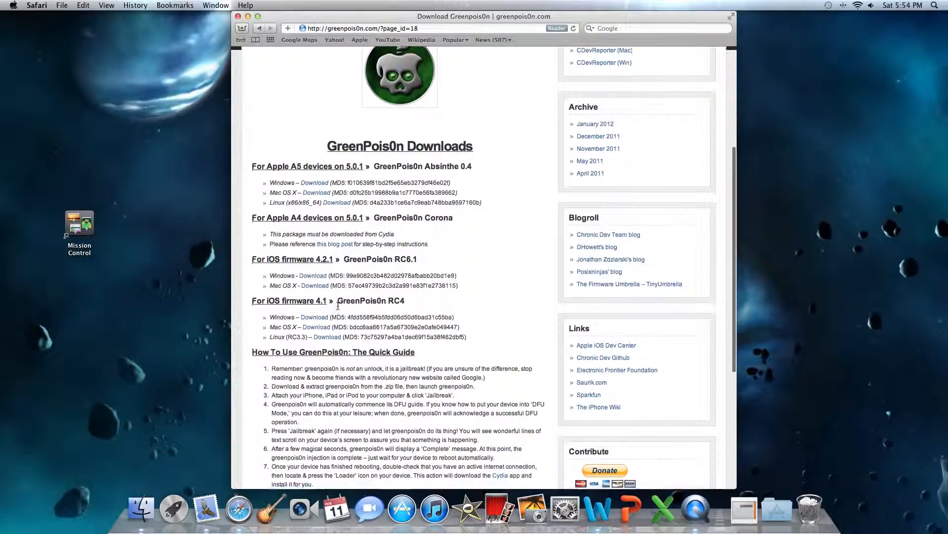
scroll("down", 3)
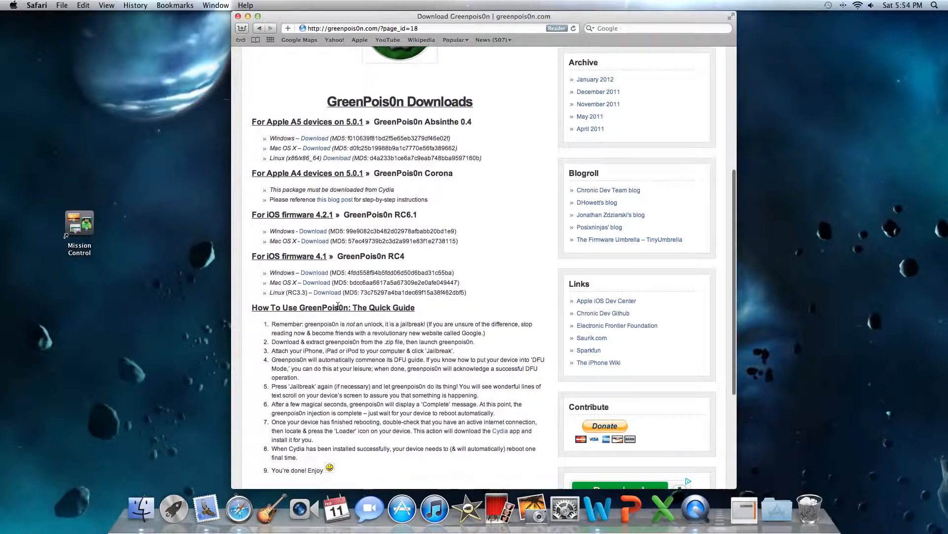
scroll("down", 3)
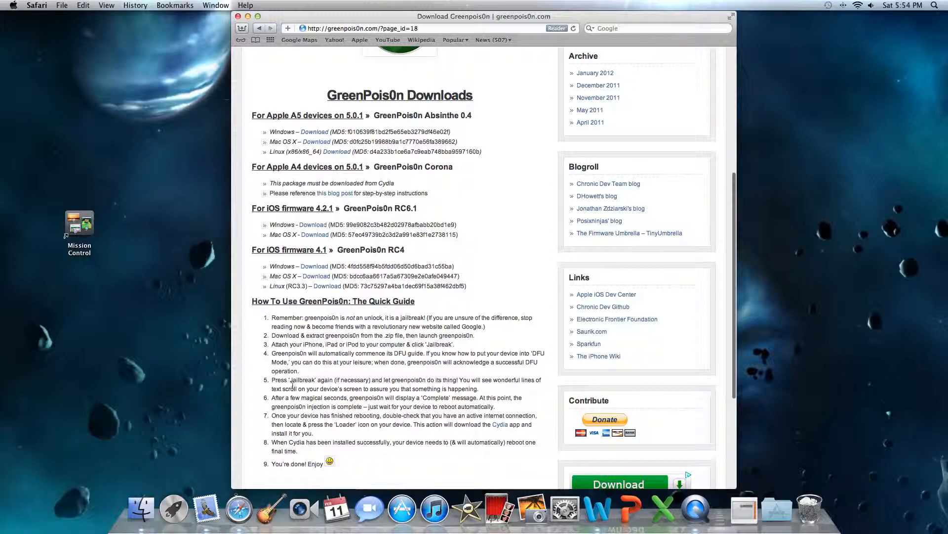
scroll("down", 3)
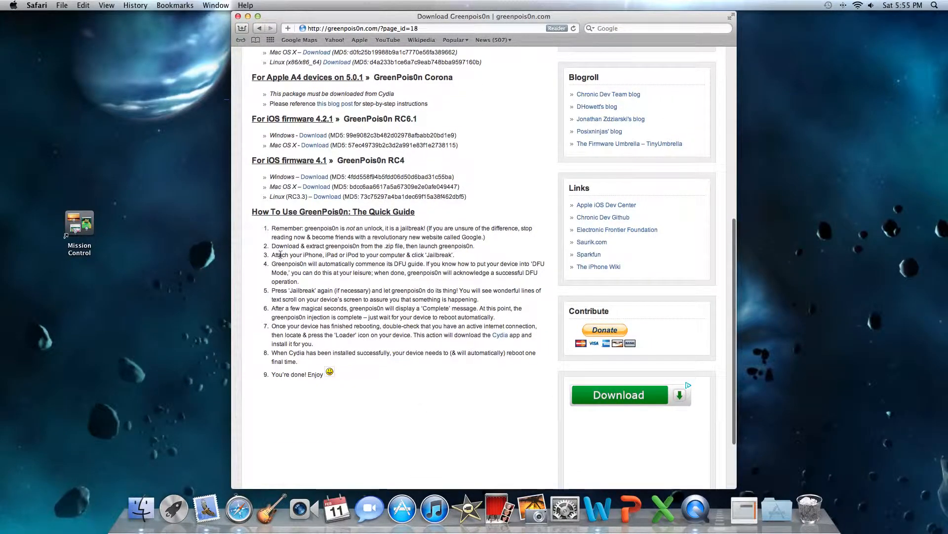
scroll("down", 3)
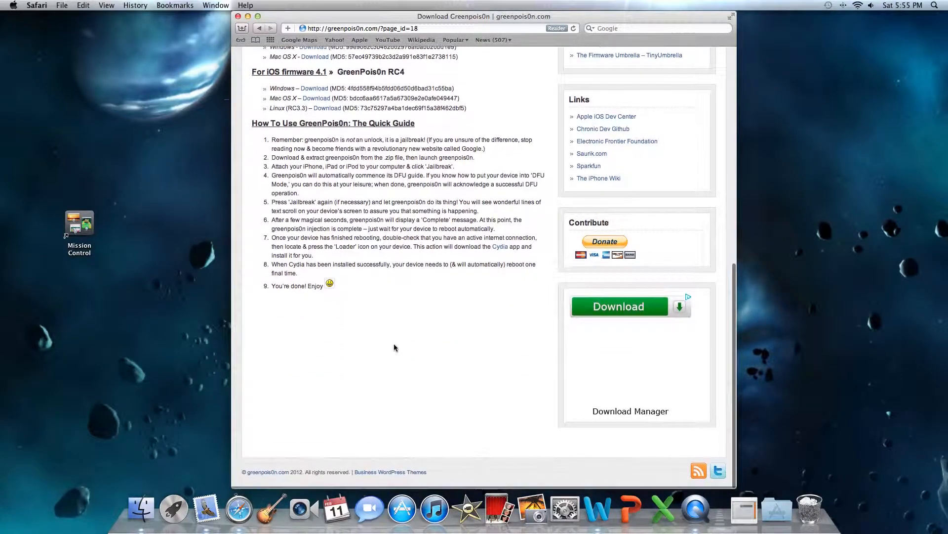
scroll("up", 3)
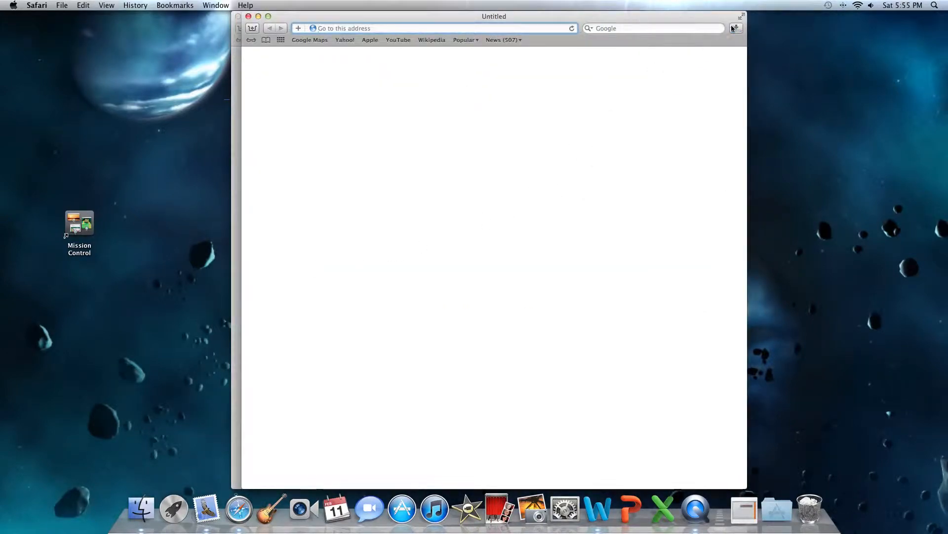
Step: Return to the top of the Downloads page and start Photo Booth beside Safari
left_click(736, 27)
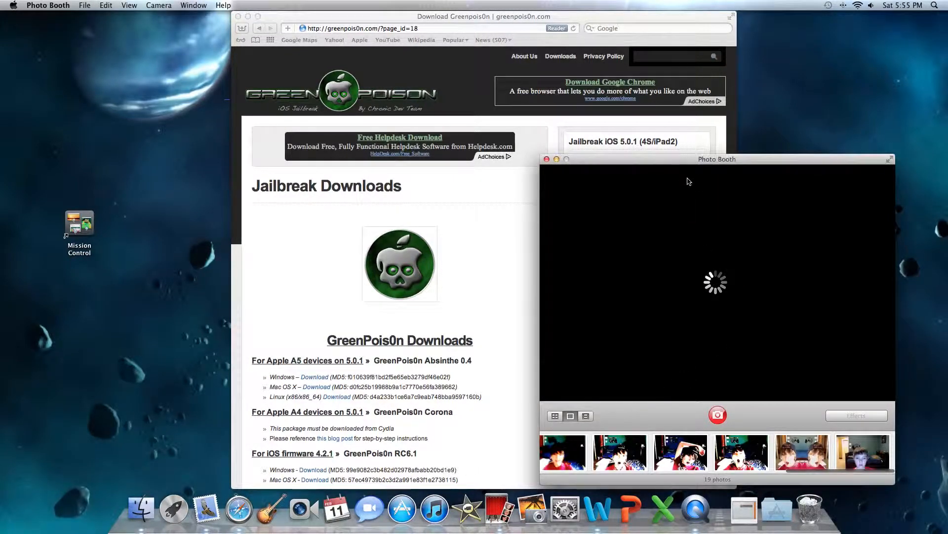
Step: Centre the Photo Booth window, demo the jailbroken iPod on webcam, then close it
left_click_drag(717, 158, 450, 60)
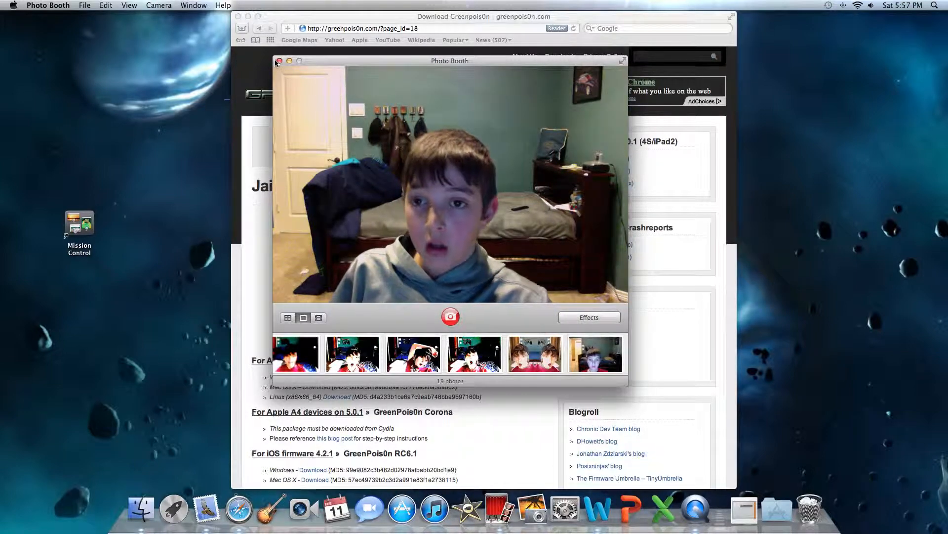
left_click(280, 61)
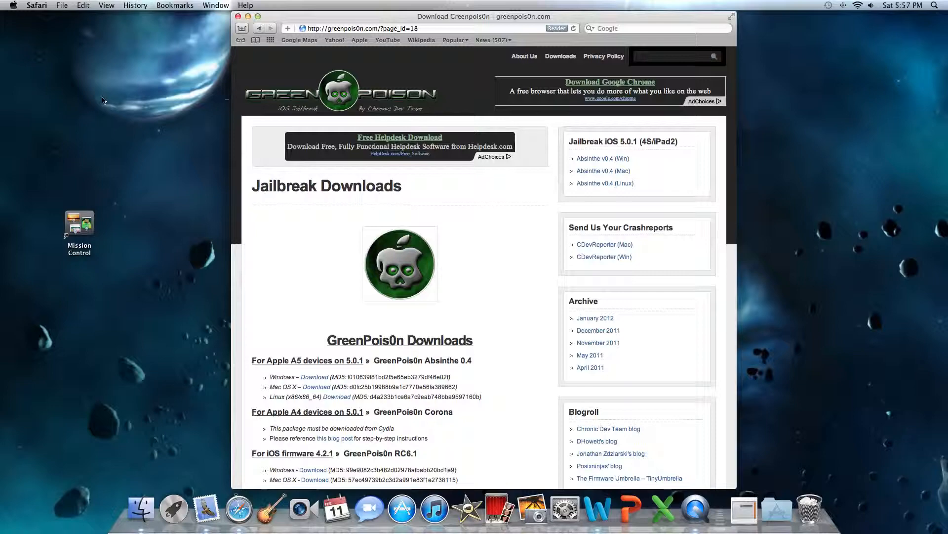
mouse_move(95, 100)
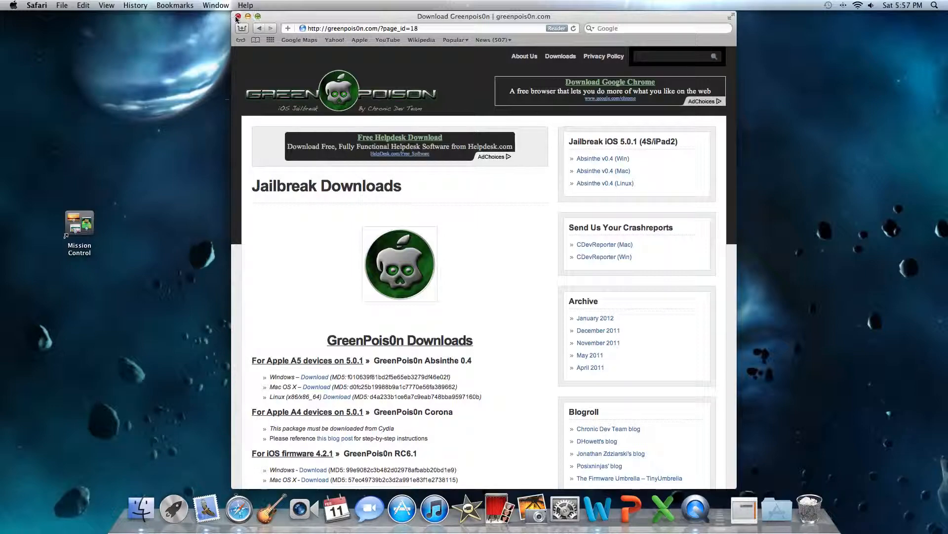
Step: Close the Safari window, leaving the bare desktop showing
left_click(237, 17)
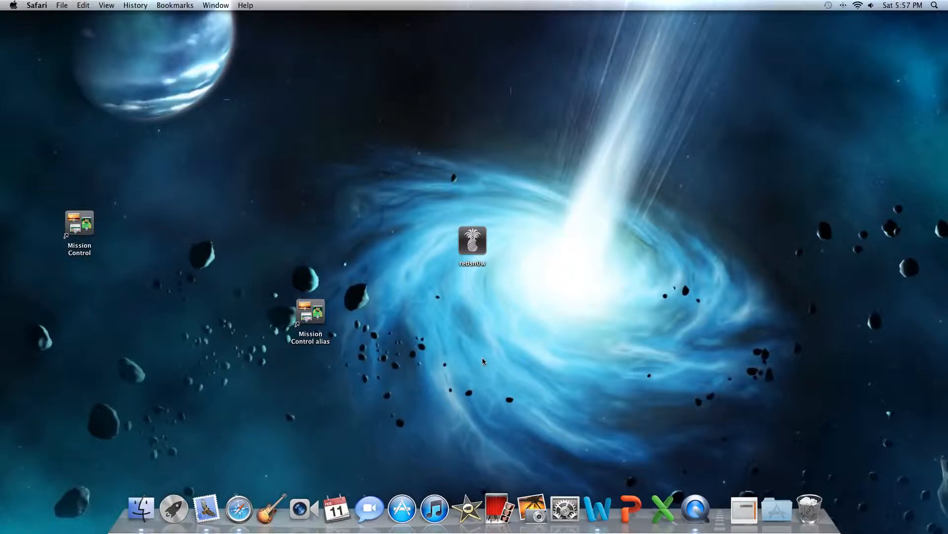
mouse_move(269, 117)
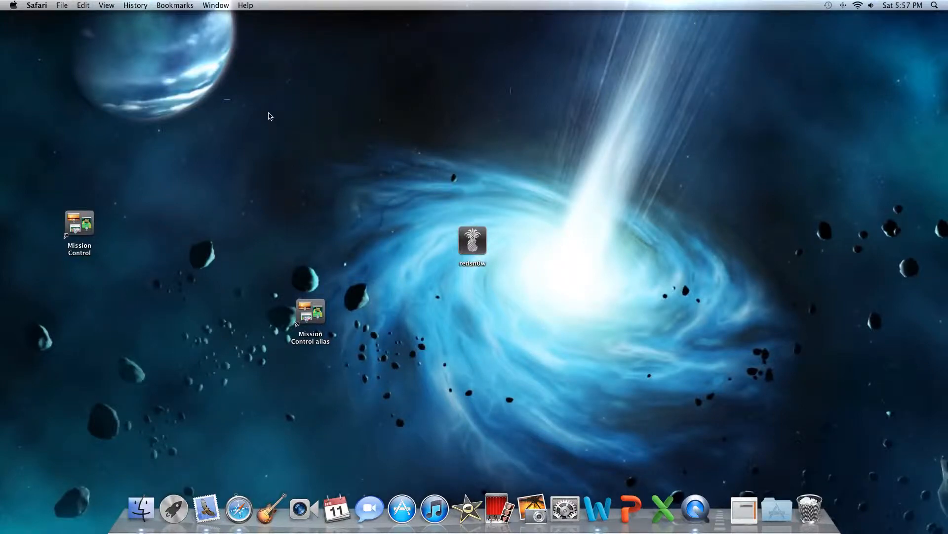